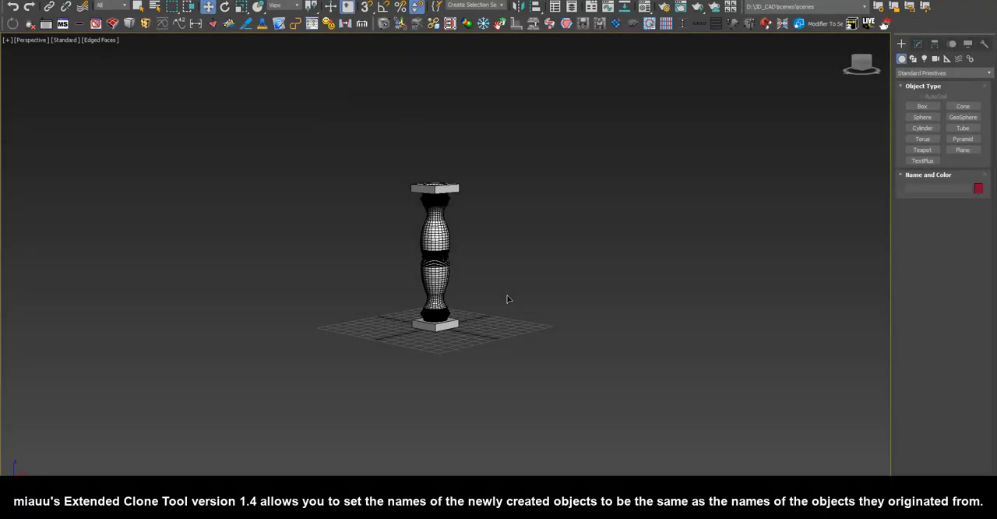
pyautogui.moveTo(312, 24)
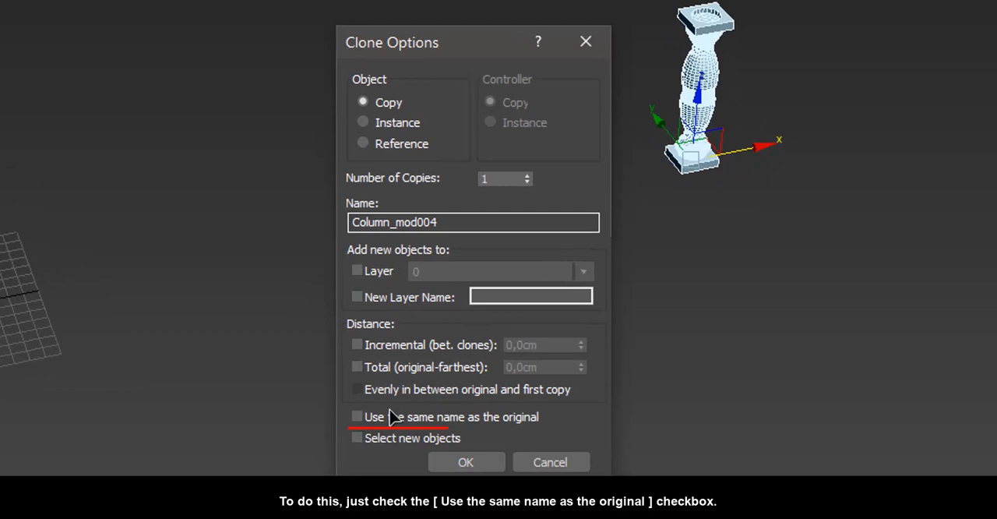
# Step: Request 4 copies with Incremental distance and Use the same name as the original, and confirm
pyautogui.click(357, 416)
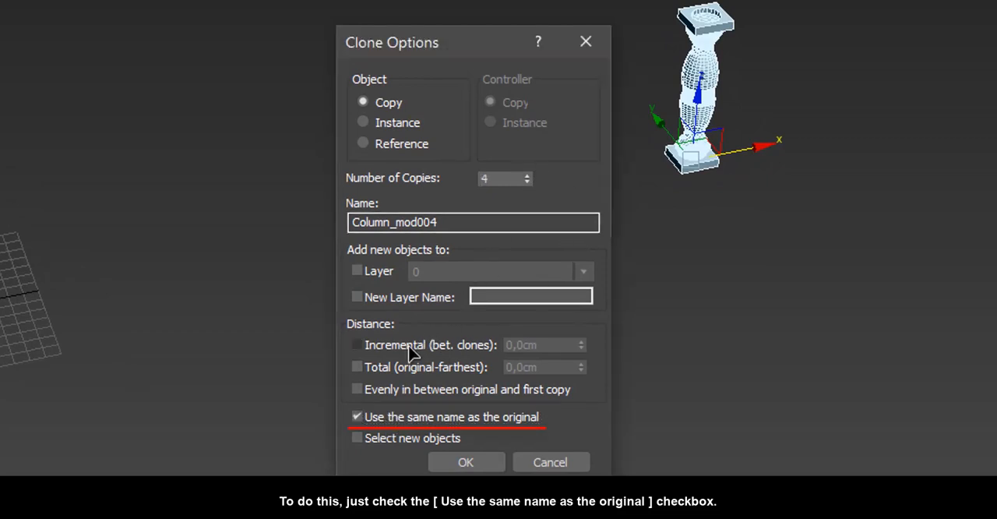
pyautogui.click(356, 344)
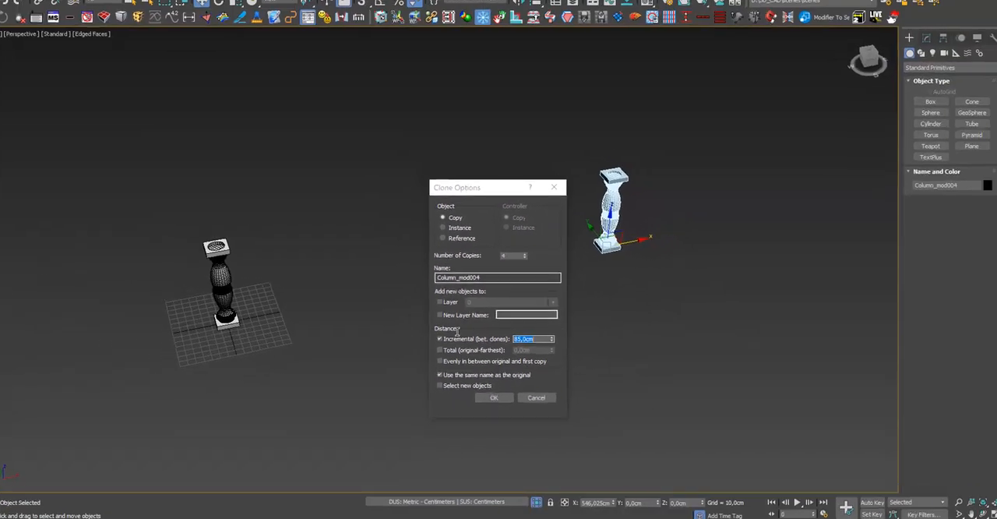
pyautogui.click(494, 397)
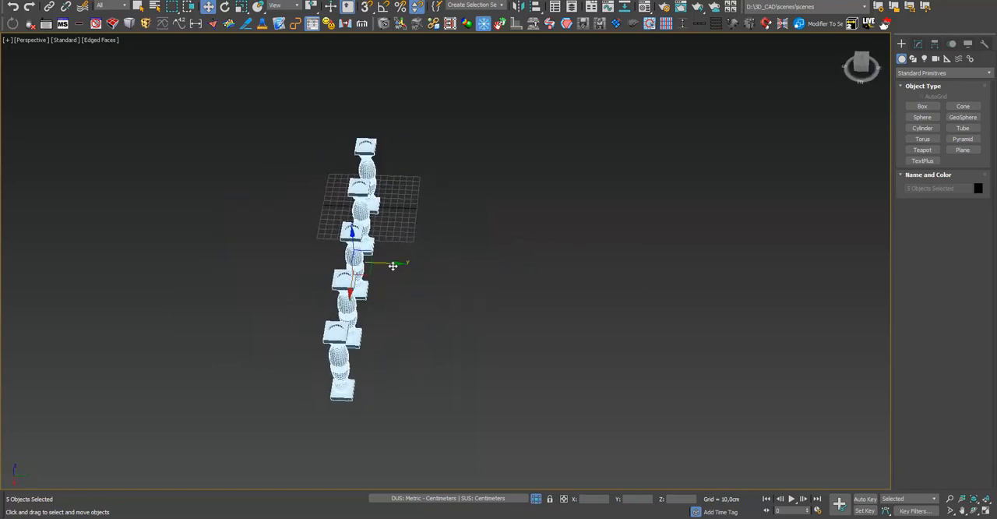
# Step: Shift-drag the row of columns and make 2 copies, forming a three-row grid
pyautogui.moveTo(390, 265); pyautogui.dragTo(464, 159)
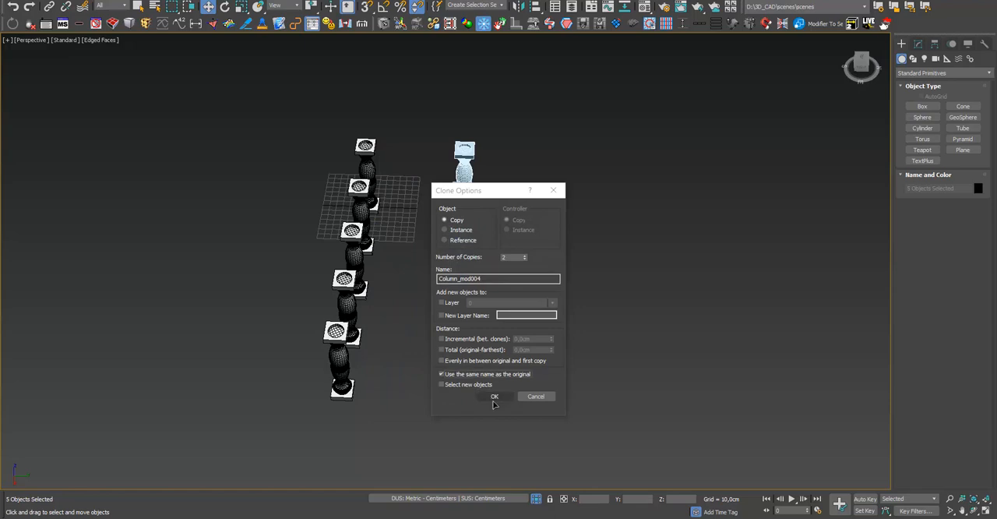
pyautogui.click(494, 396)
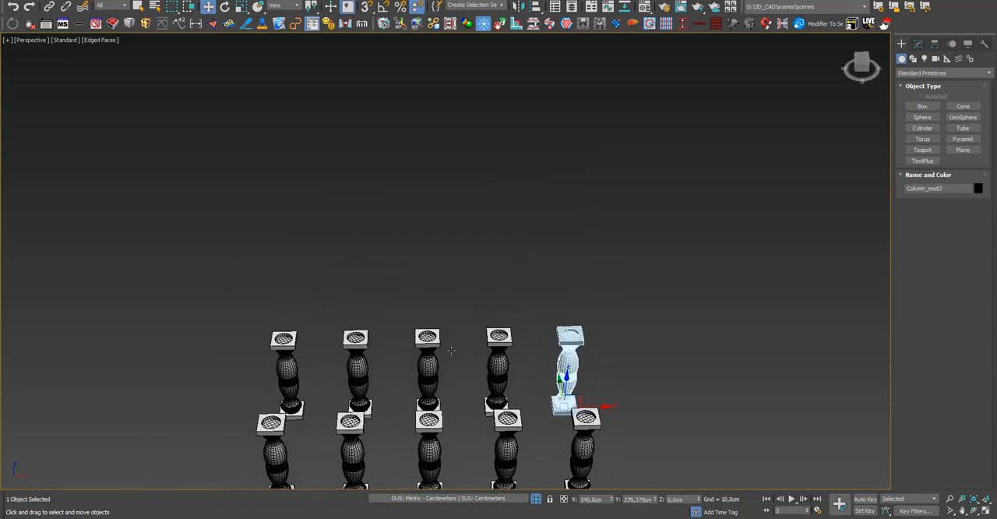
pyautogui.moveTo(452, 351); pyautogui.dragTo(527, 417)
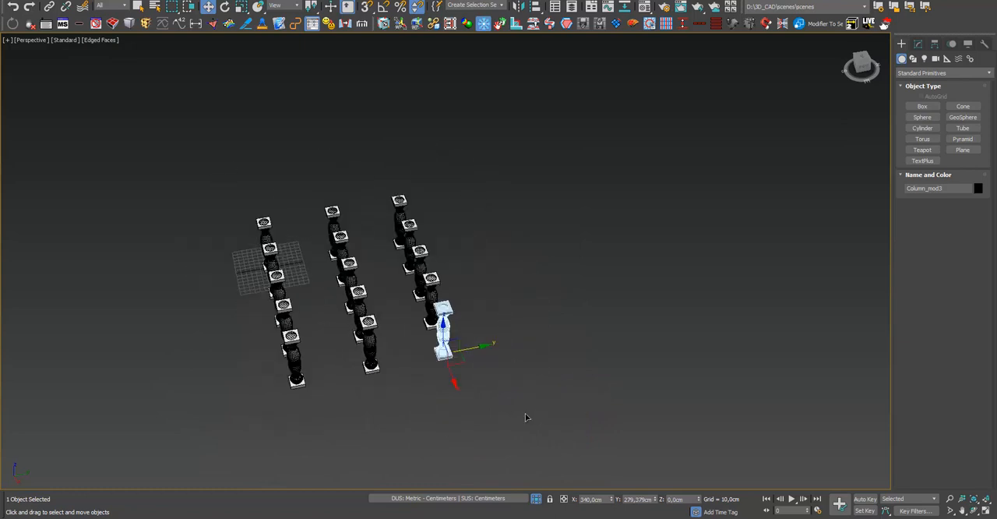
# Step: Group the selected columns as Group001 via Group > Group
pyautogui.click(93, 6)
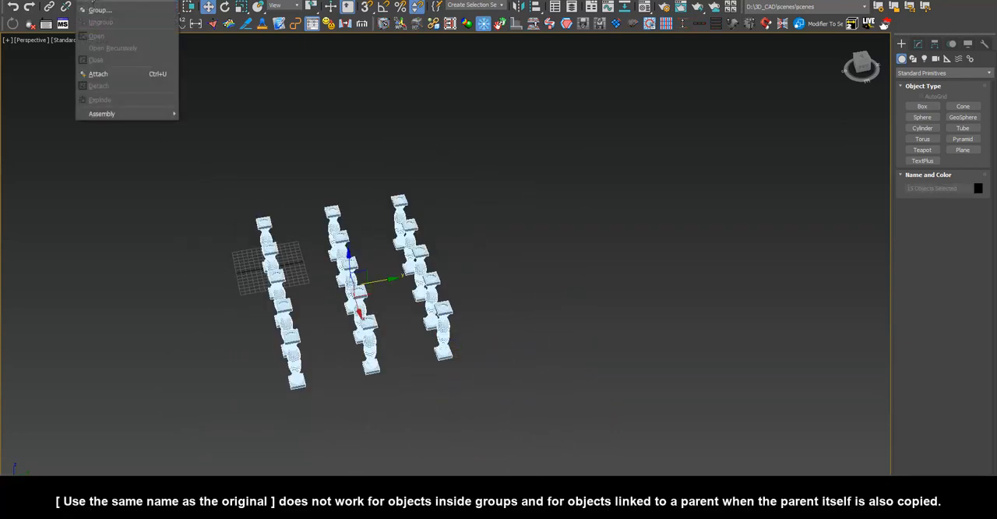
pyautogui.click(100, 9)
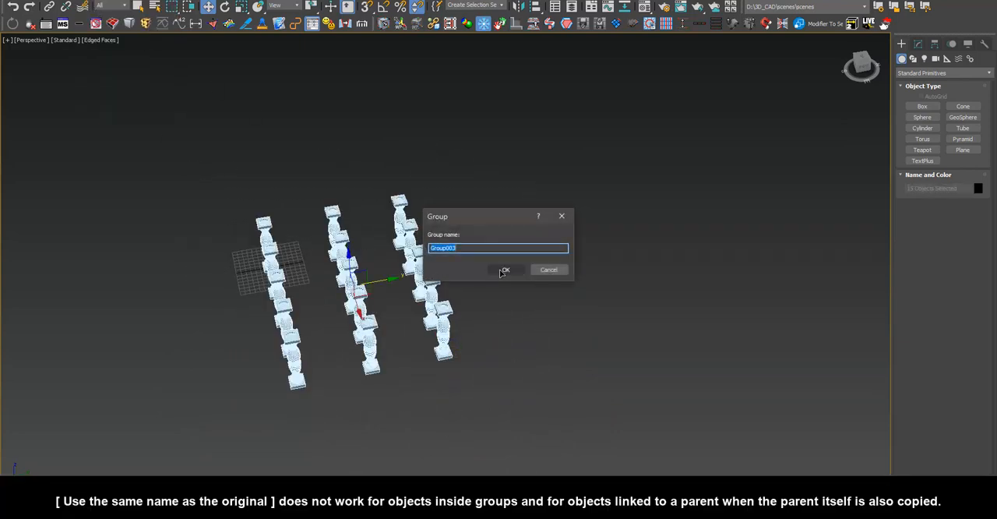
pyautogui.click(505, 269)
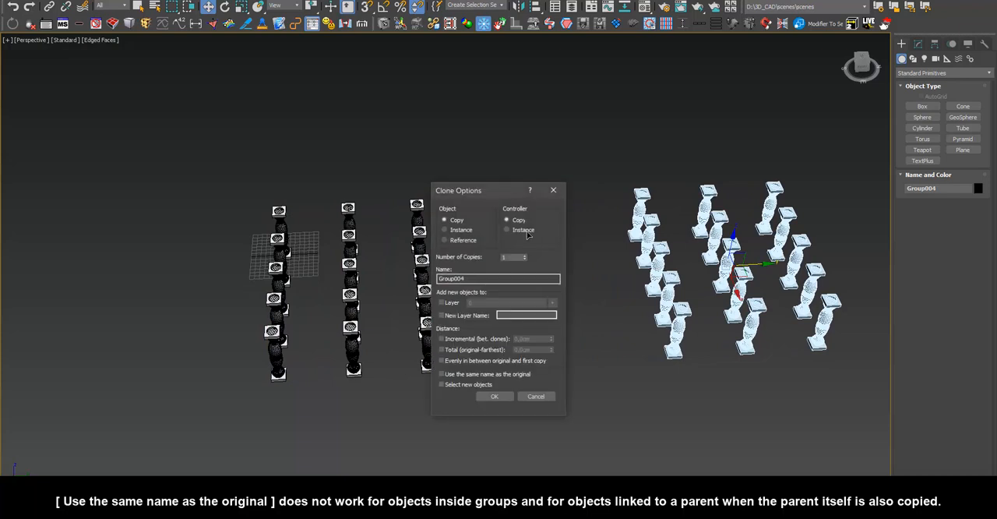
# Step: Clone the group with Use the same name as the original, keeping the name Group001
pyautogui.click(443, 374)
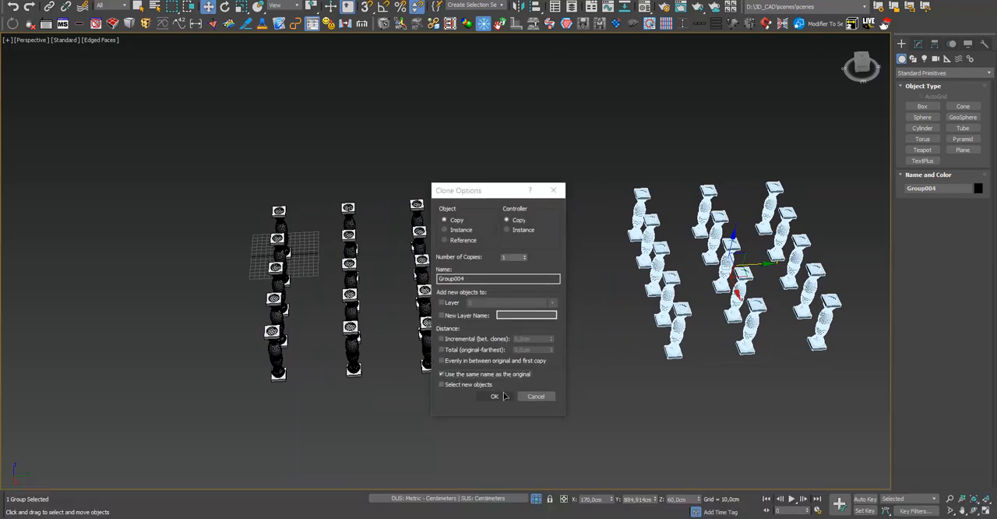
pyautogui.click(494, 395)
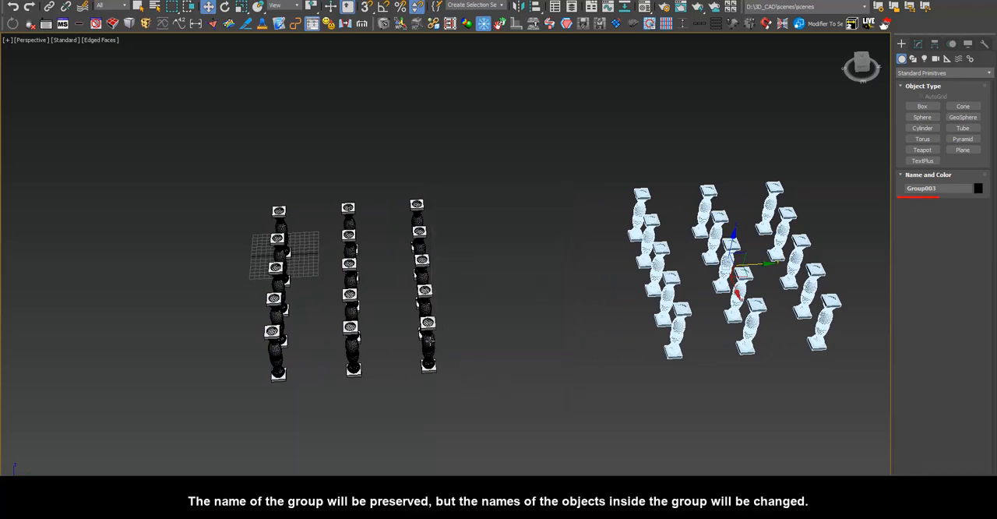